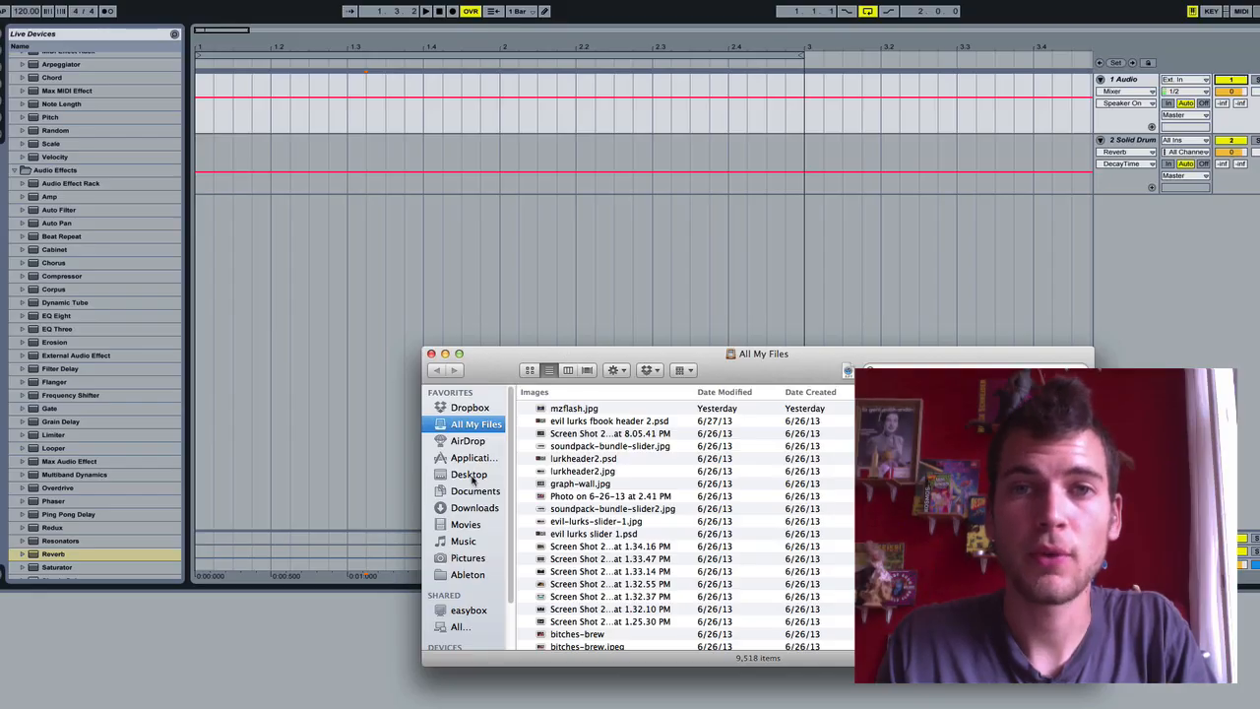
# Load 'beatbox to beat.mp4' from the Desktop folder onto an audio track.
pyautogui.click(470, 473)
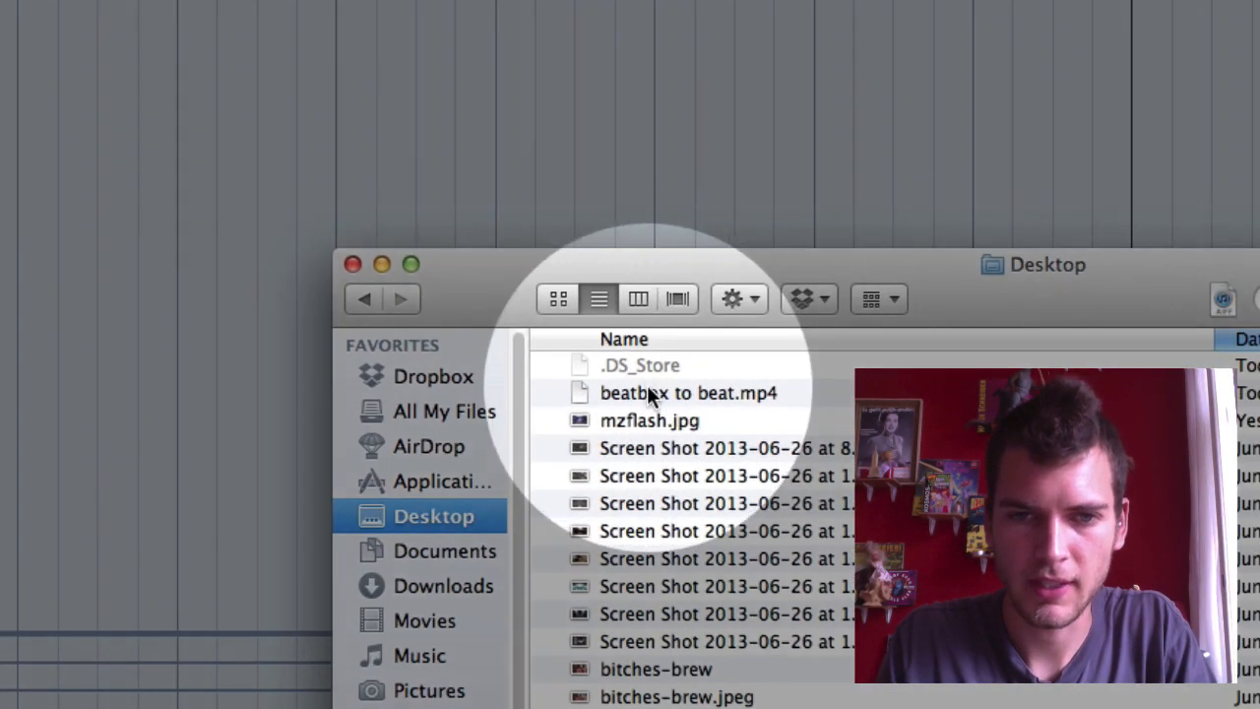
pyautogui.moveTo(688, 392); pyautogui.dragTo(246, 180)
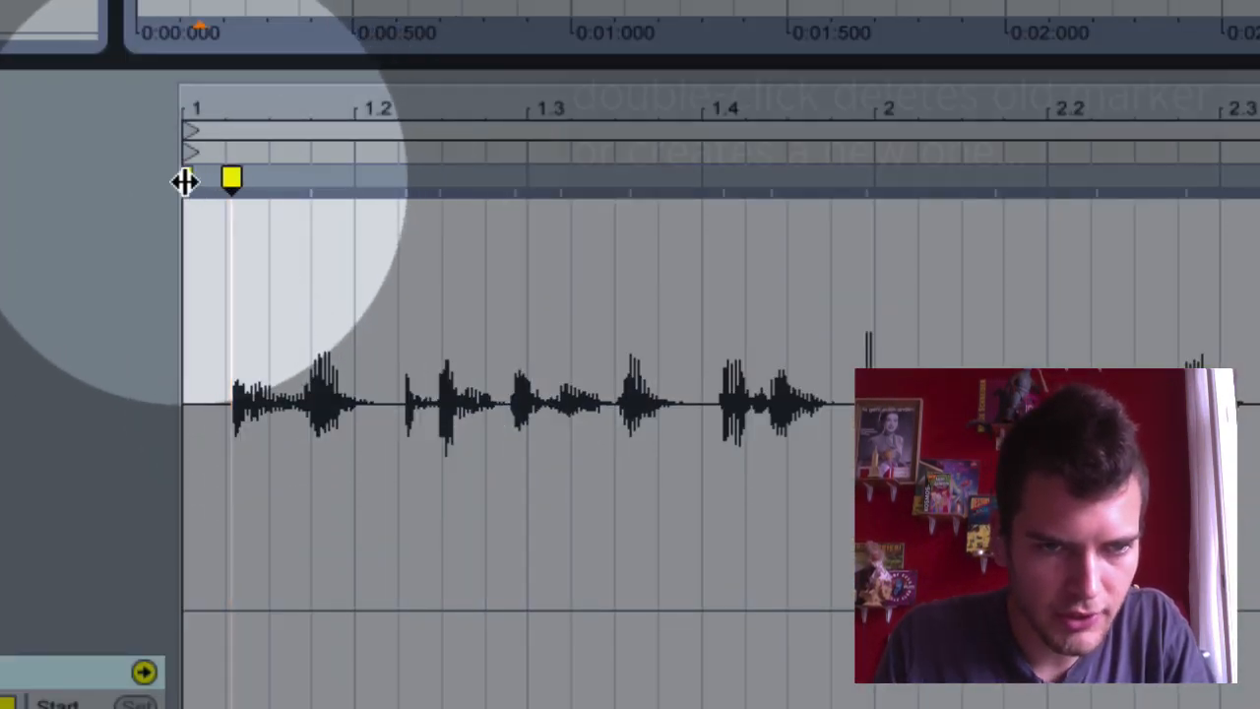
# Pin a warp marker on the first beatbox hit and adjust the clip's loop end.
pyautogui.doubleClick(309, 182)
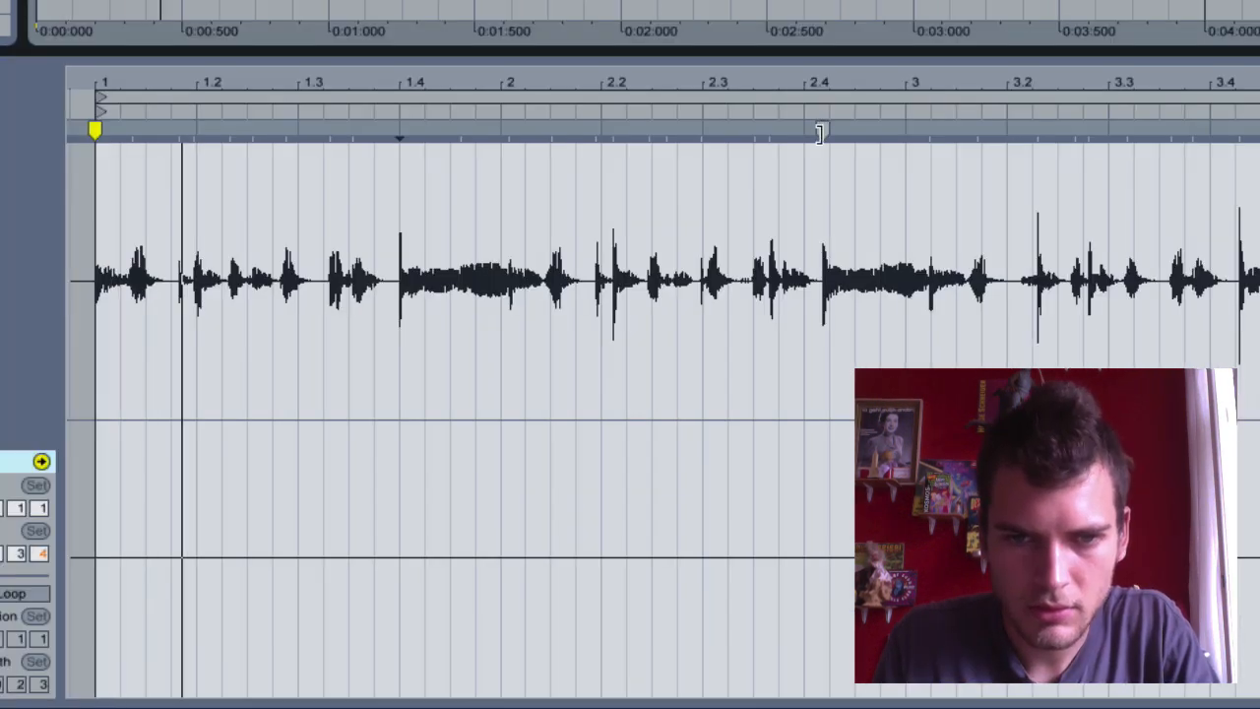
pyautogui.click(399, 133)
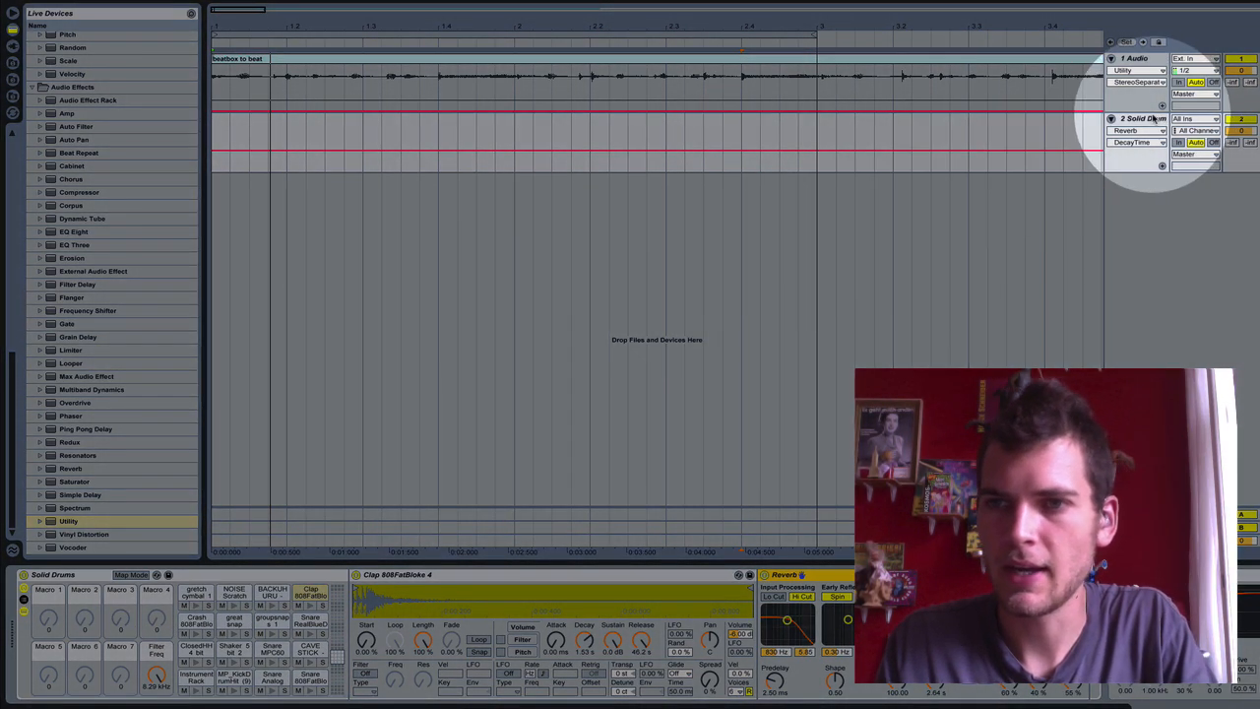
# Put a Utility audio effect on the 1 Audio beatbox track.
pyautogui.press('shift+cmd+t')
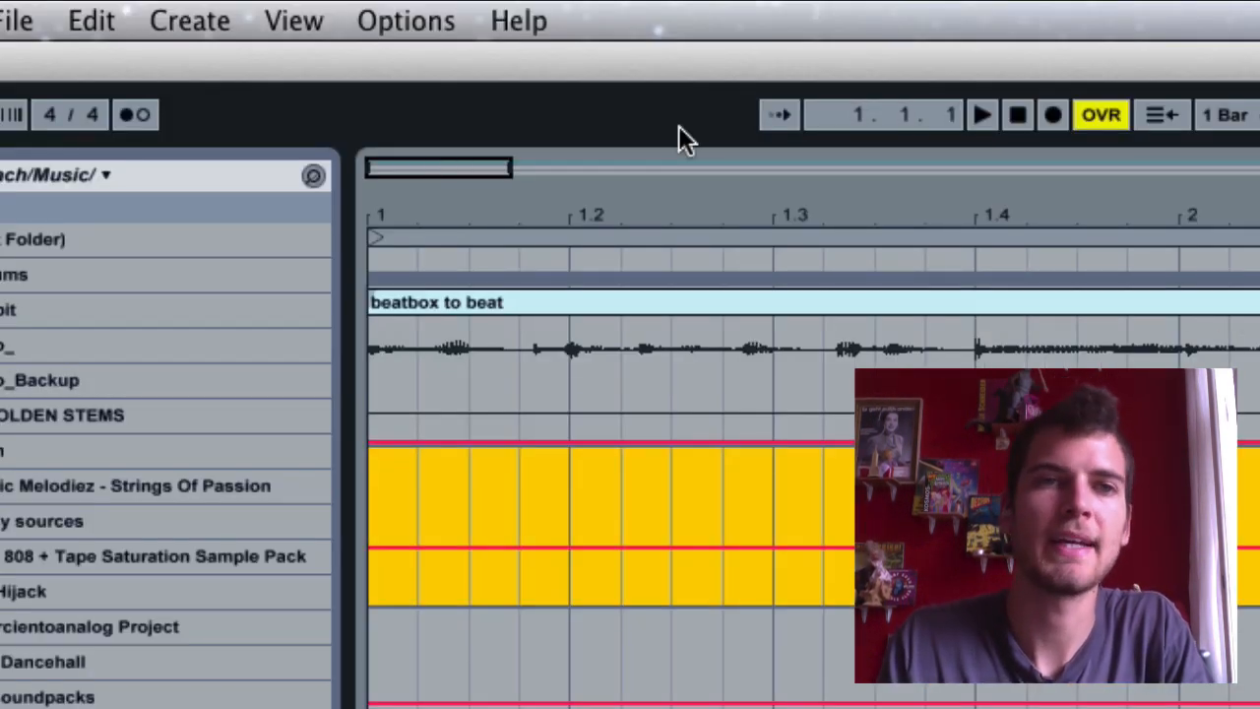
# Insert a new MIDI track into the set from the Create menu.
pyautogui.click(189, 20)
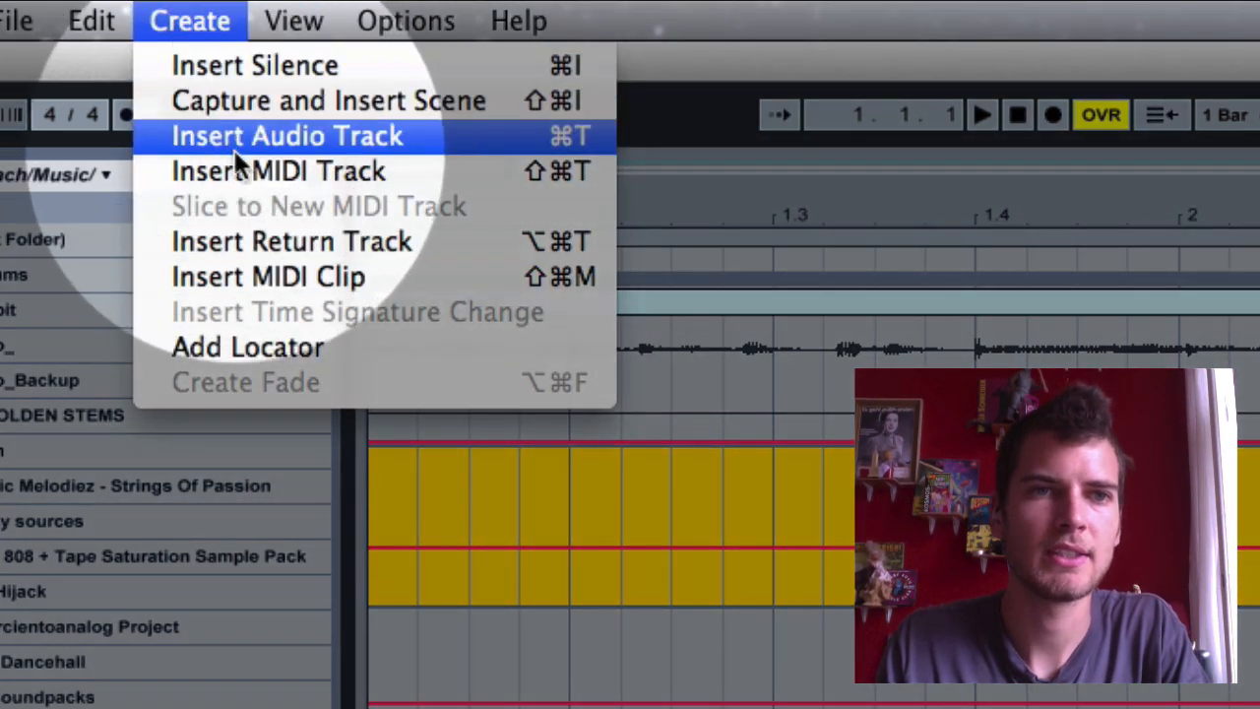
pyautogui.click(286, 135)
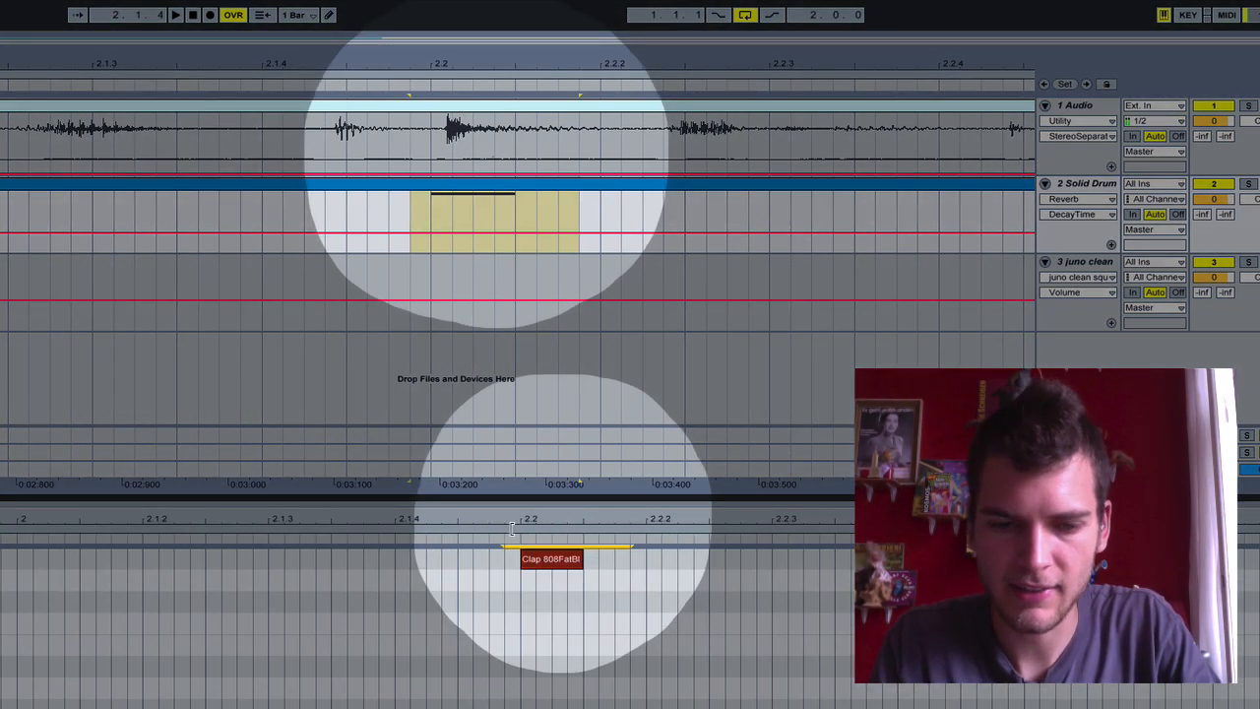
# Program kick and clap notes across the first two bars of the Solid Drums clip.
pyautogui.press('cmd+4')
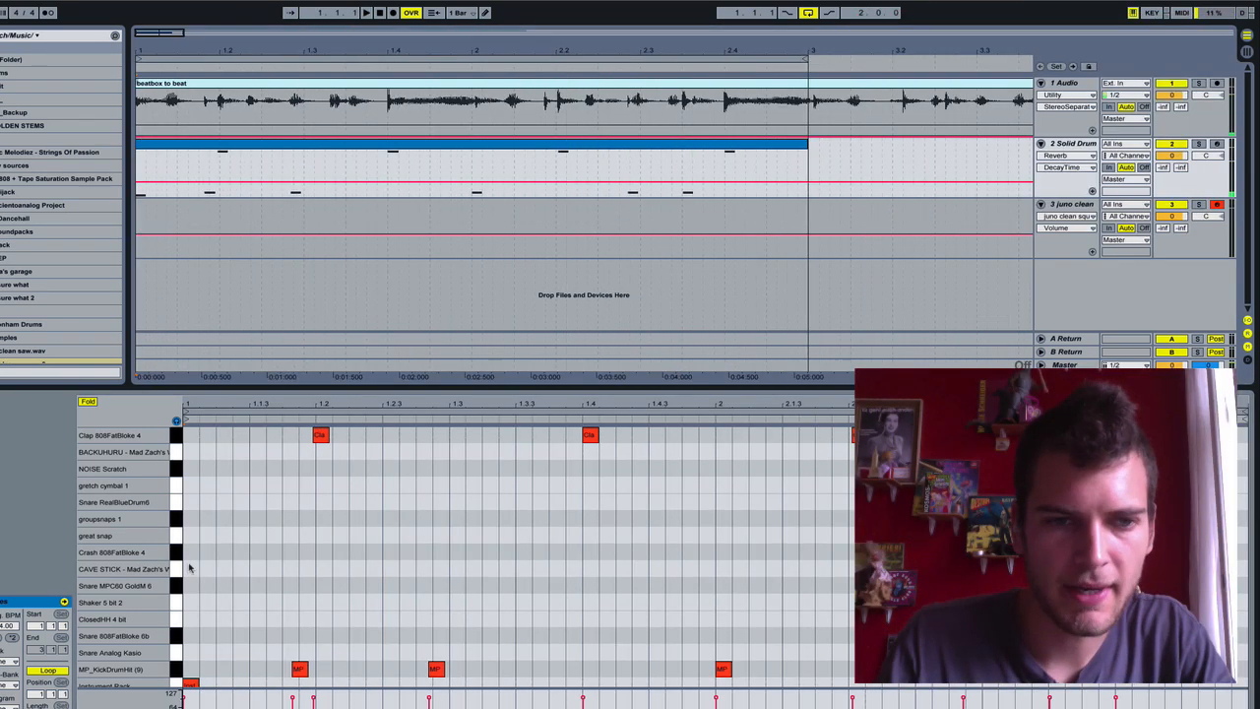
# Add great snap notes at bar 1 of the drum clip.
pyautogui.doubleClick(189, 535)
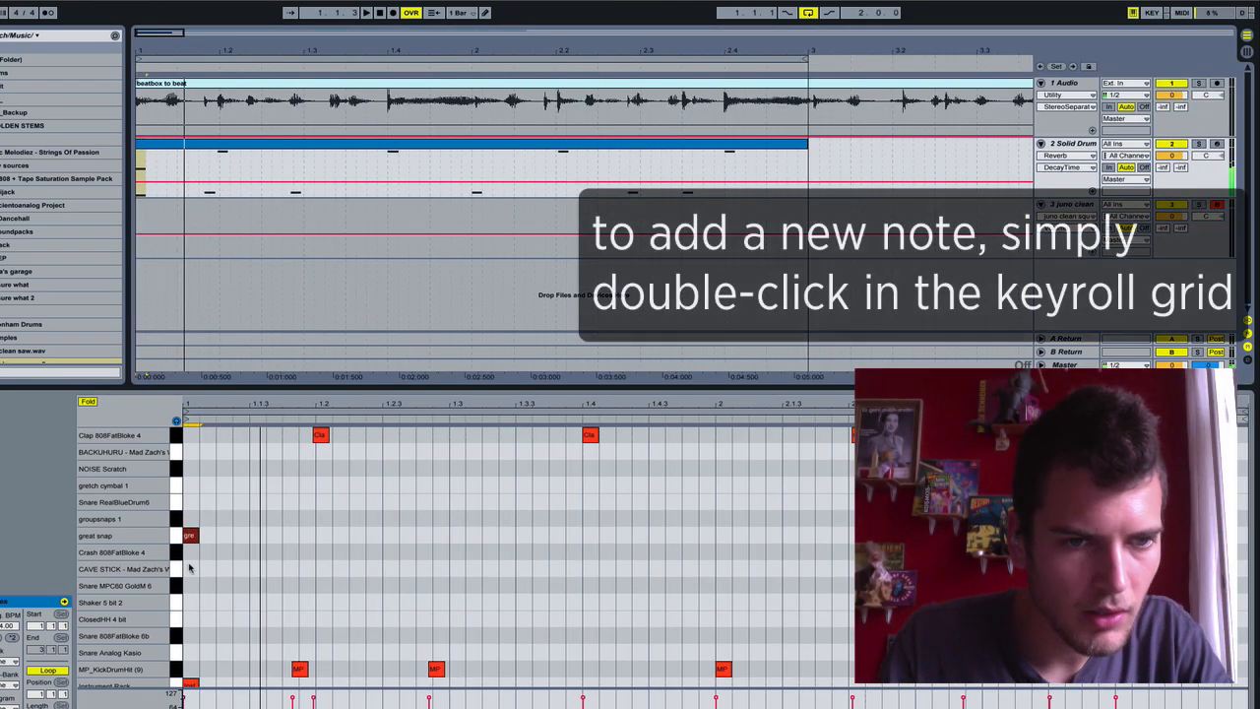
pyautogui.doubleClick(189, 552)
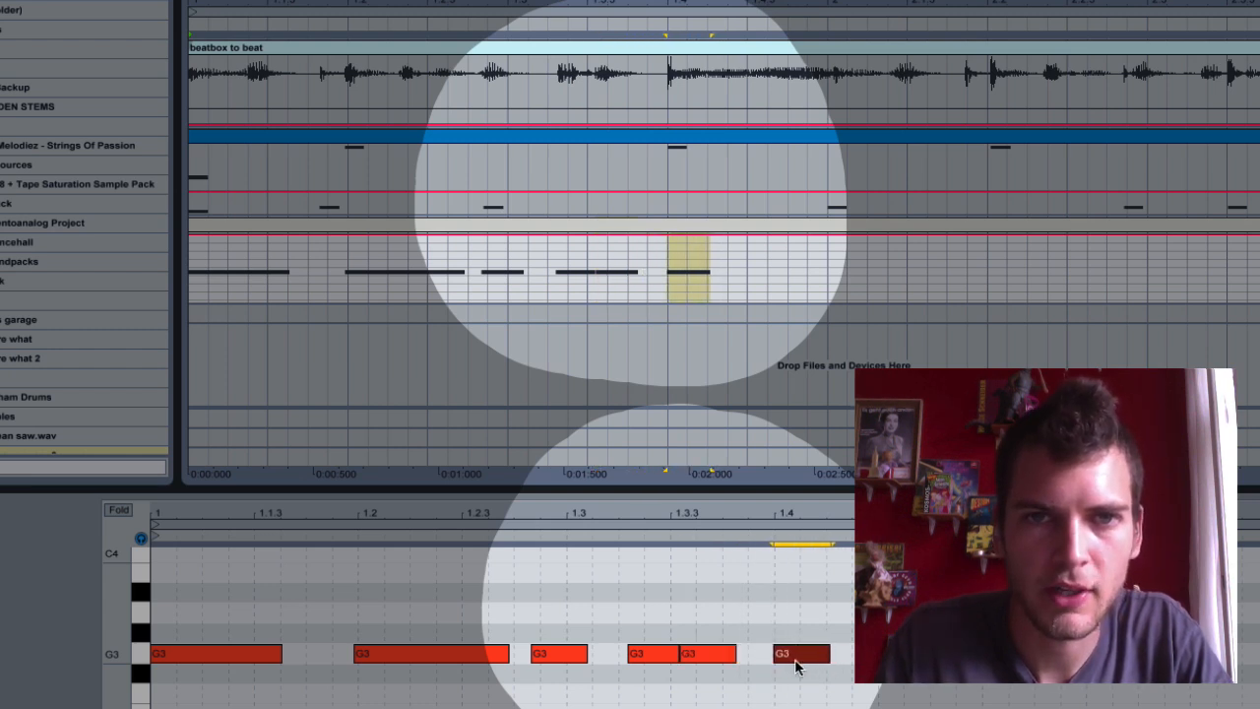
# Raise the final bass note to G#3 and open the juno clean square instrument.
pyautogui.moveTo(802, 653); pyautogui.dragTo(802, 632)
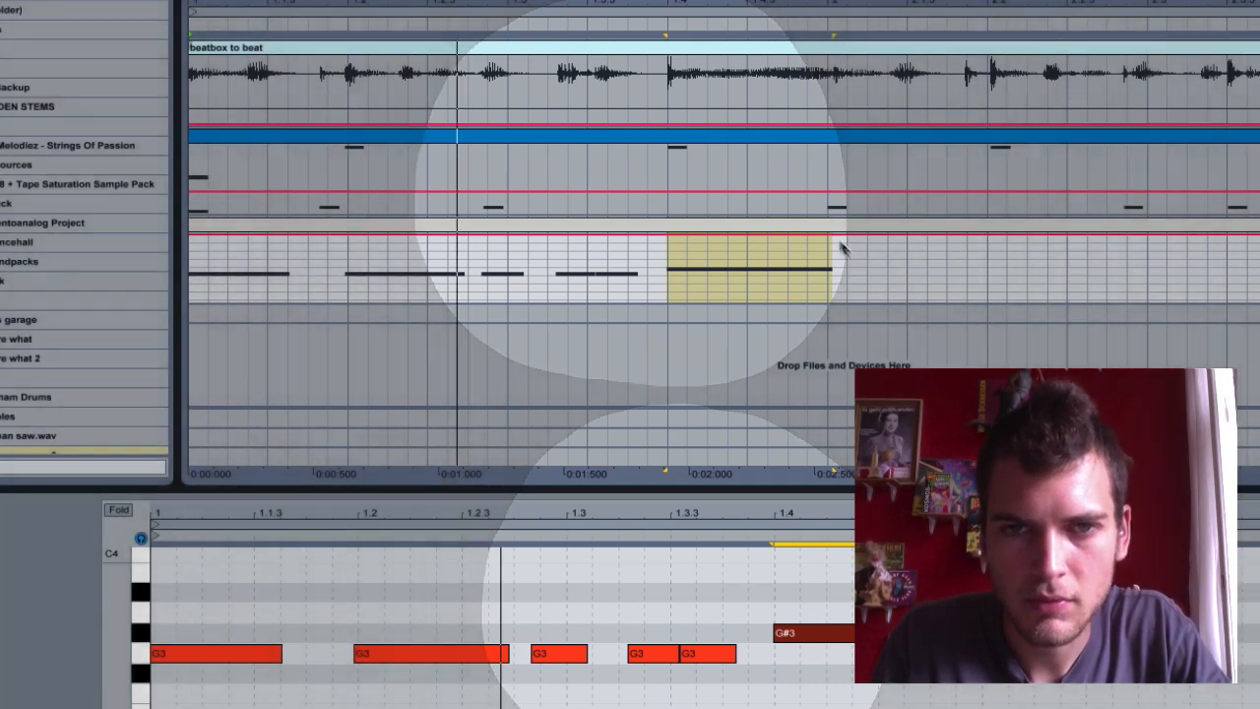
pyautogui.click(782, 266)
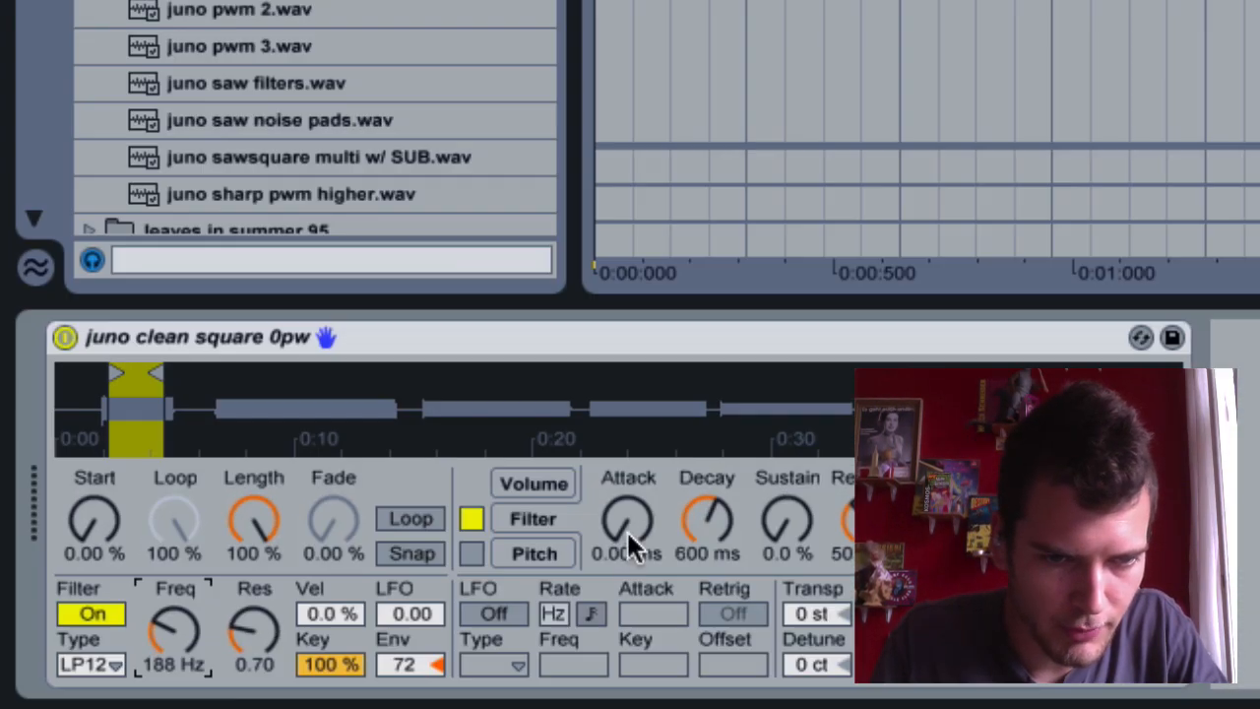
# Adjust the juno bass attack and enlarge the juno clean Filter Freq automation lane.
pyautogui.moveTo(174, 625); pyautogui.dragTo(187, 645)
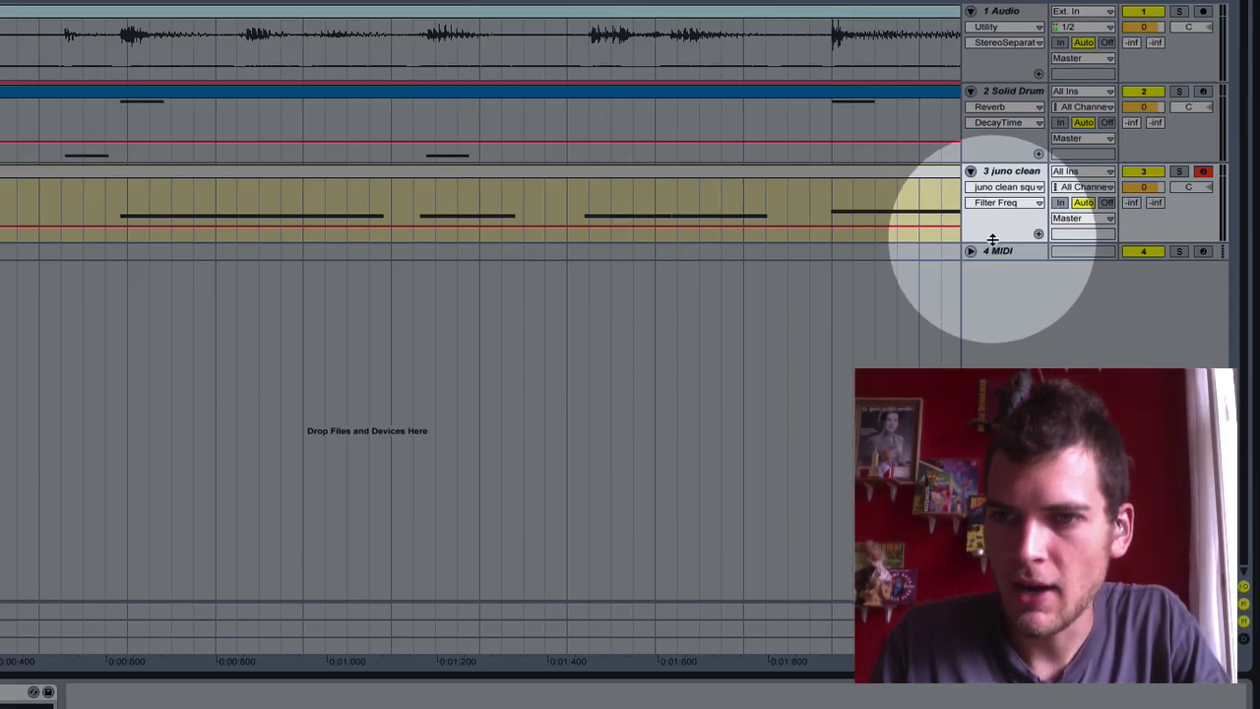
pyautogui.click(135, 544)
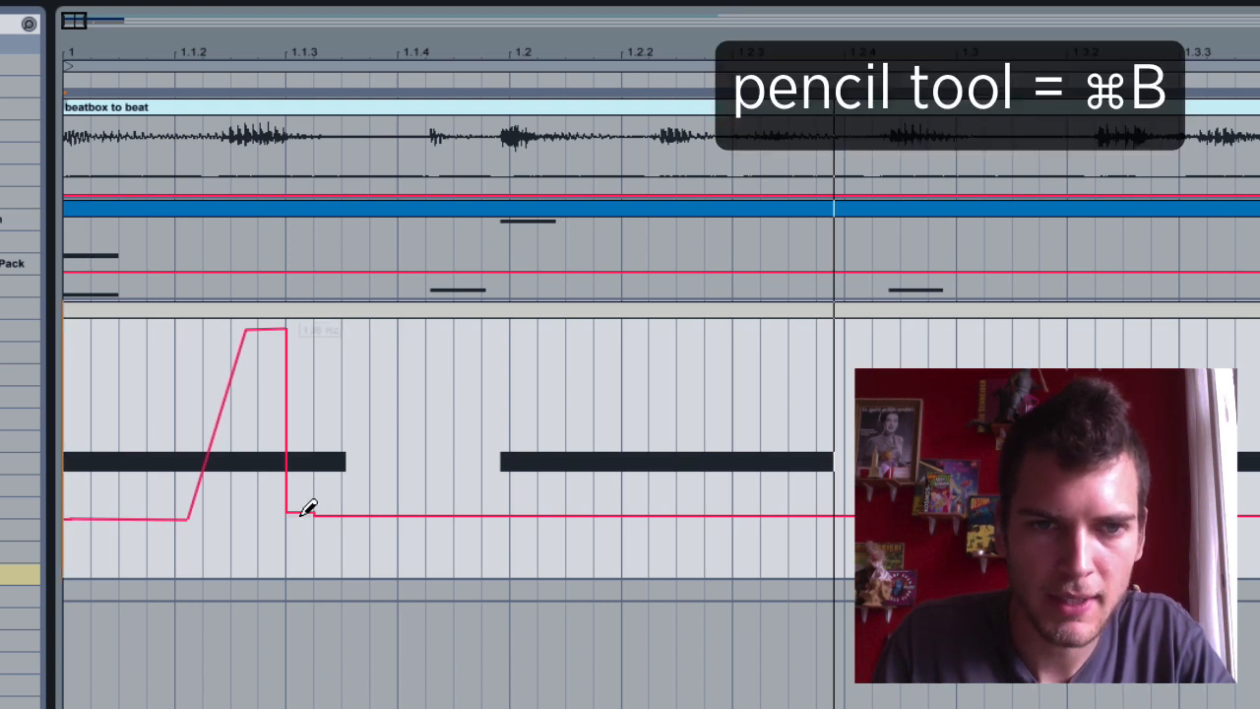
pyautogui.moveTo(502, 495)
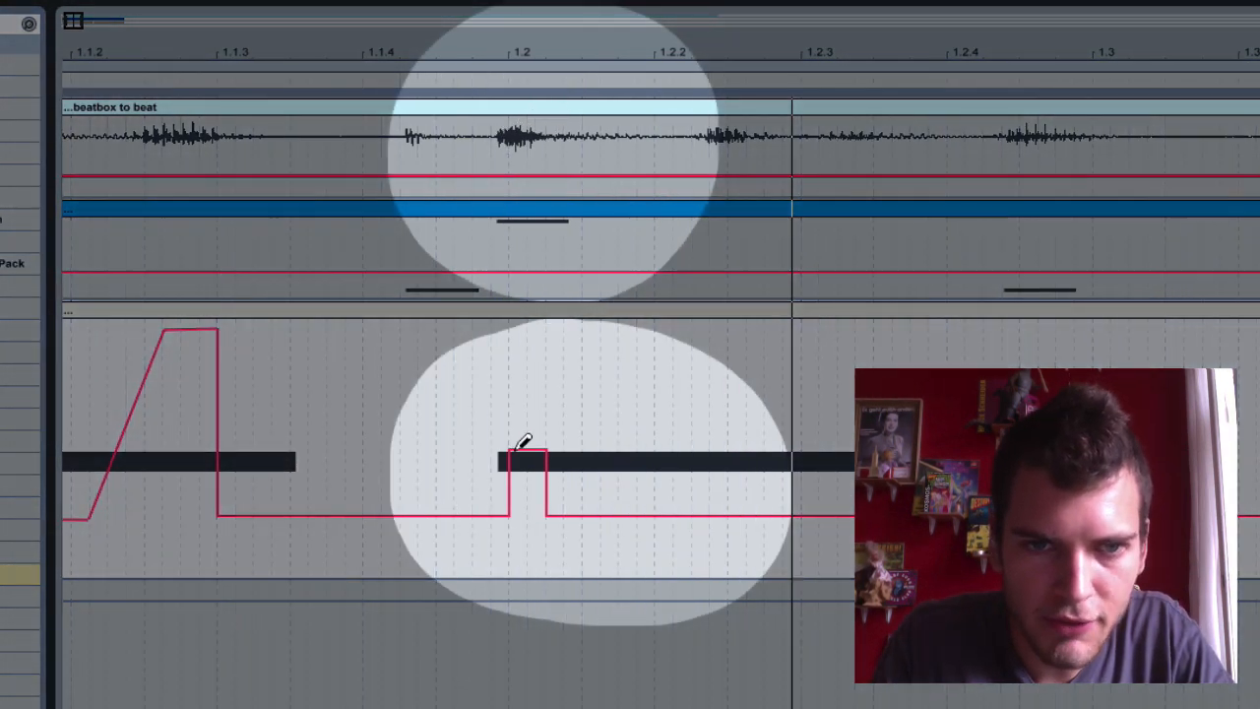
# Draw a Filter Freq spike over the 1.2 bass note, peaking near 634 Hz.
pyautogui.moveTo(524, 457); pyautogui.dragTo(508, 450)
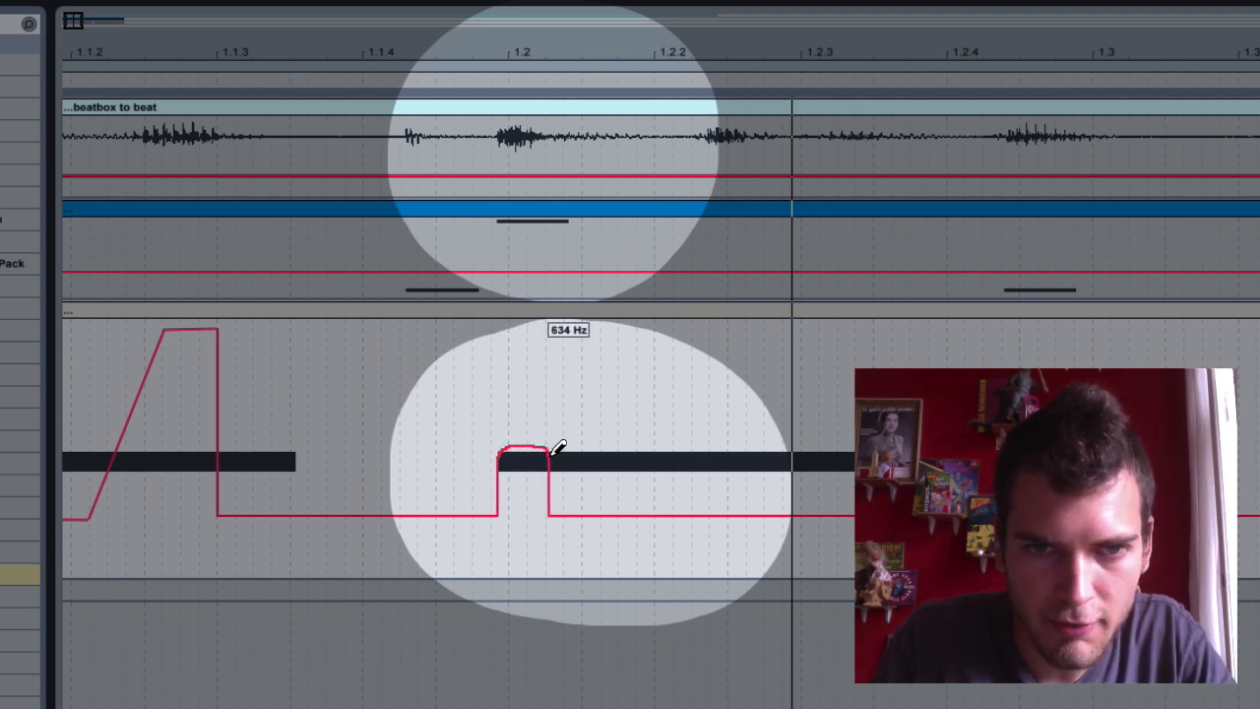
pyautogui.moveTo(556, 448); pyautogui.dragTo(581, 502)
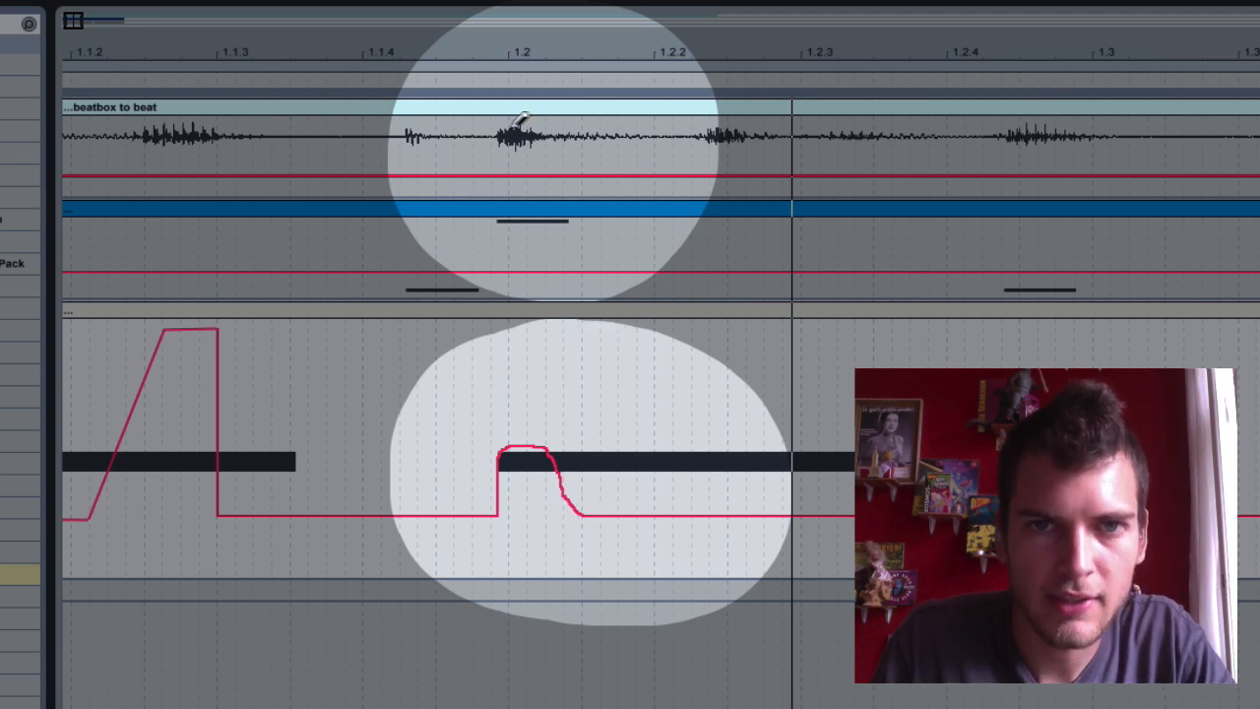
pyautogui.moveTo(707, 470)
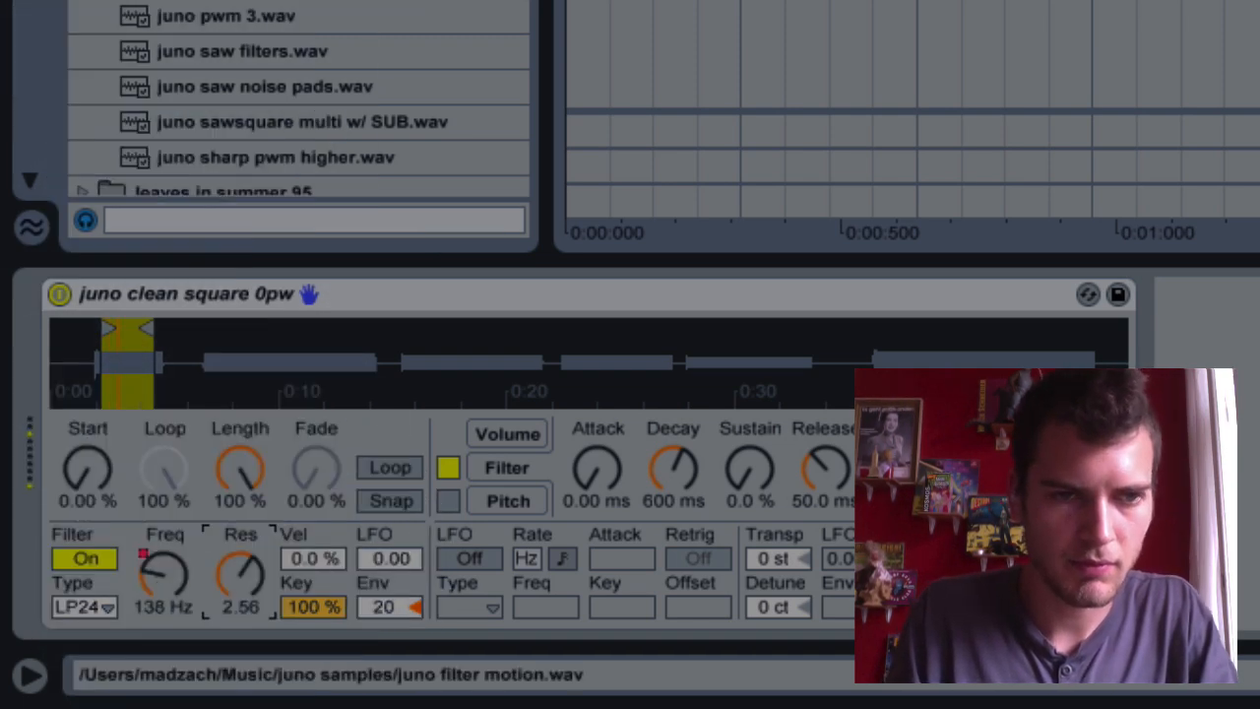
# Raise the Simpler filter resonance from 2.56 to about 4.59.
pyautogui.moveTo(240, 576); pyautogui.dragTo(240, 551)
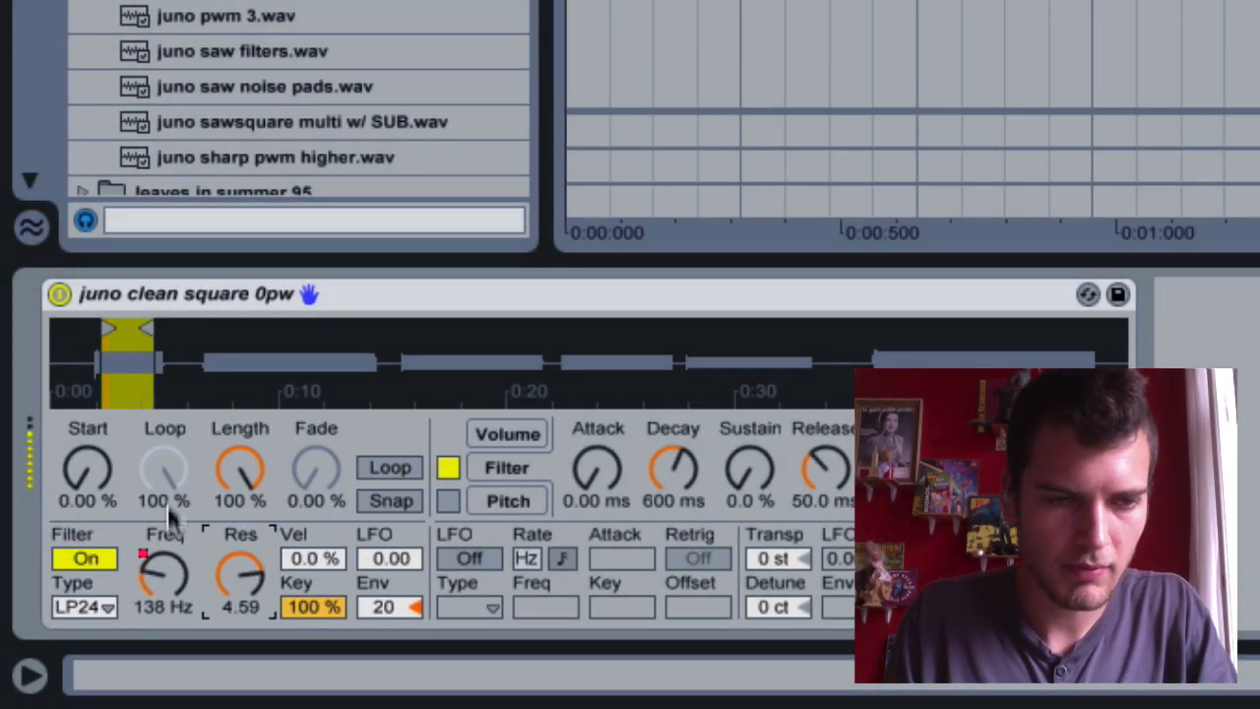
pyautogui.moveTo(162, 576); pyautogui.dragTo(162, 531)
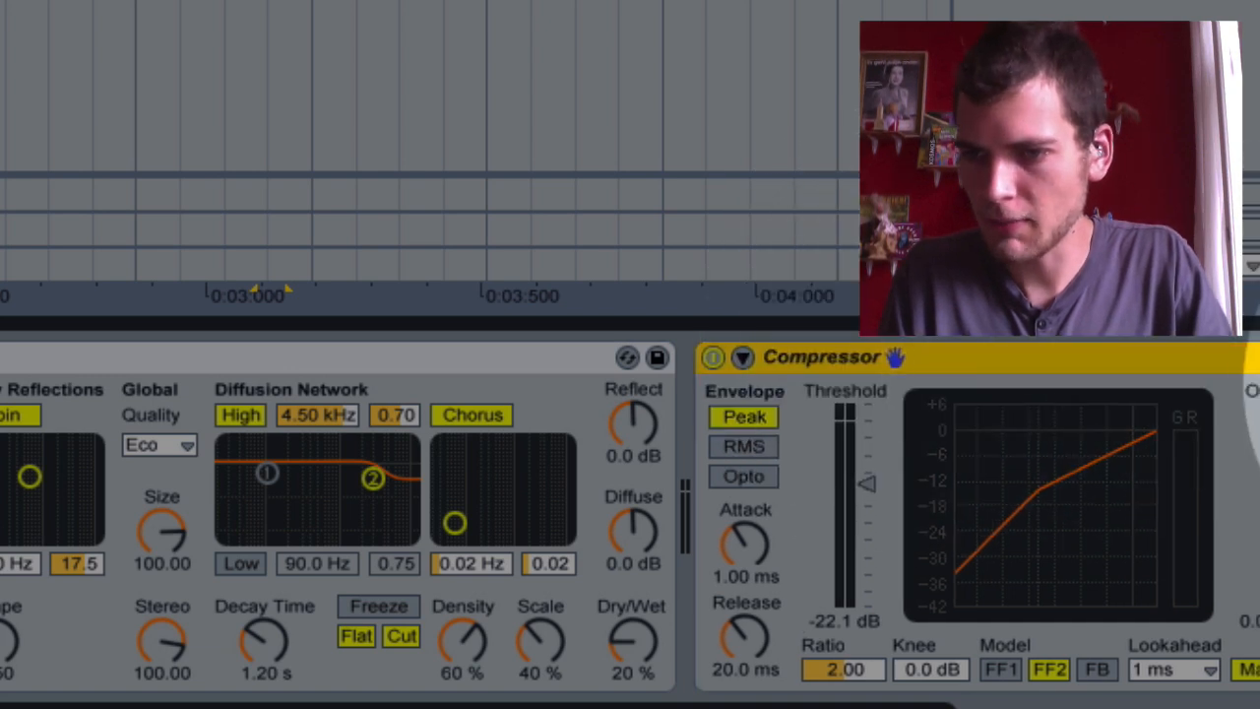
# Turn on Compressor sidechain from 2-Solid Drum with sidechain EQ enabled and frequency adjusted.
pyautogui.click(958, 392)
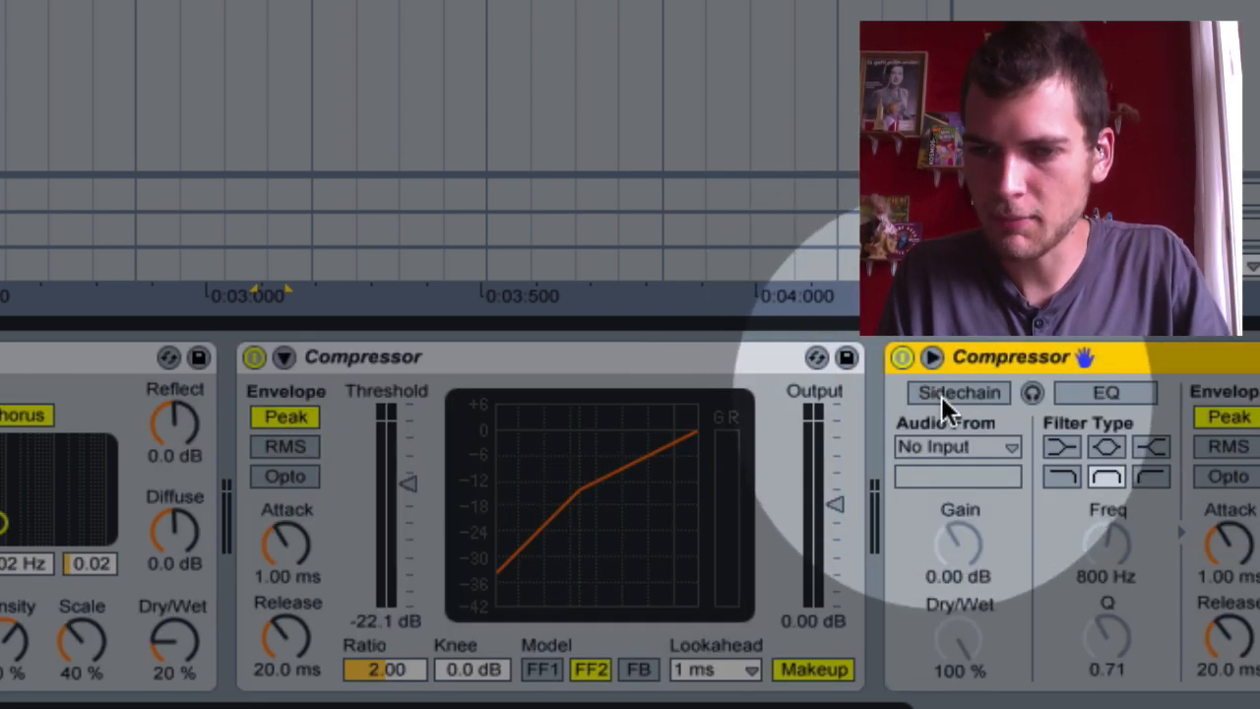
pyautogui.click(957, 446)
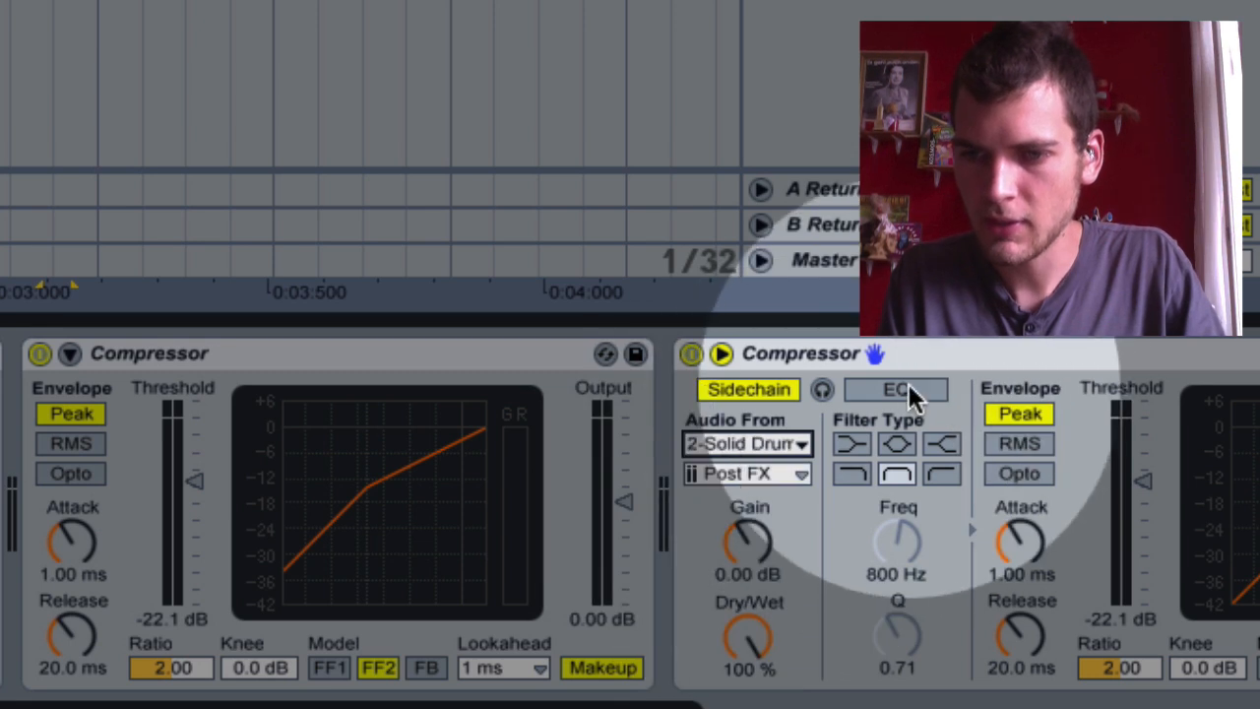
pyautogui.click(895, 389)
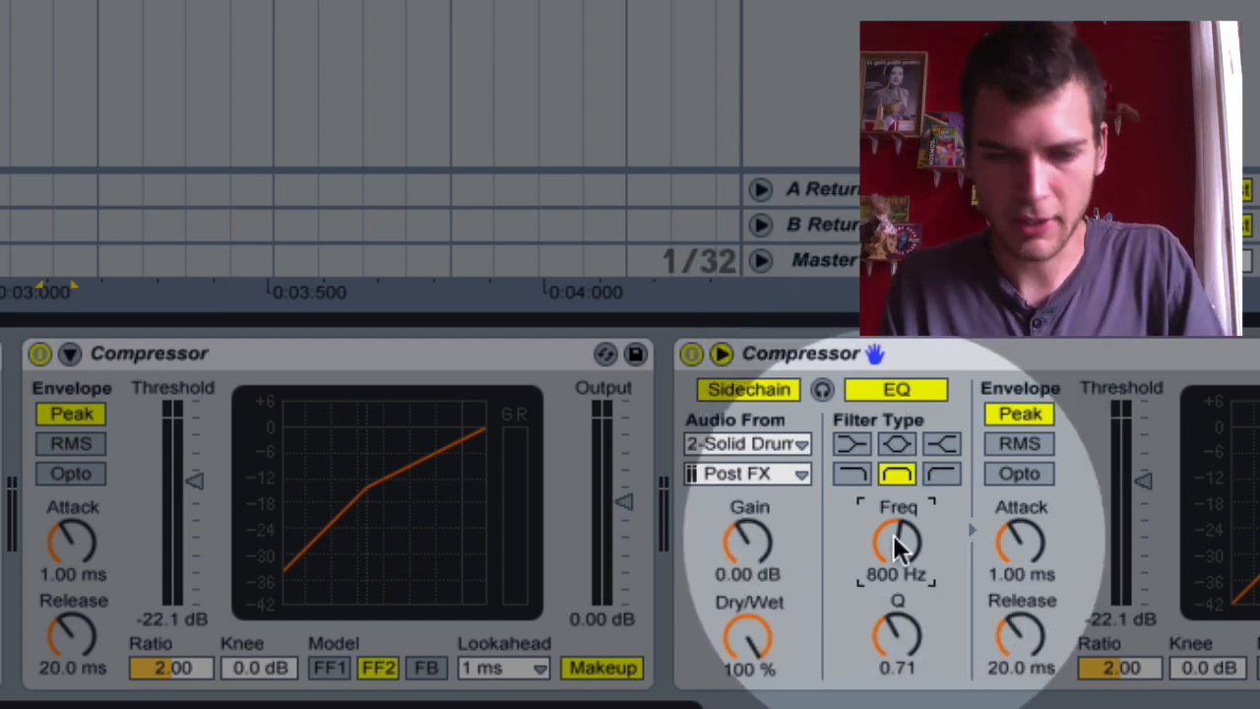
pyautogui.moveTo(896, 542); pyautogui.dragTo(897, 571)
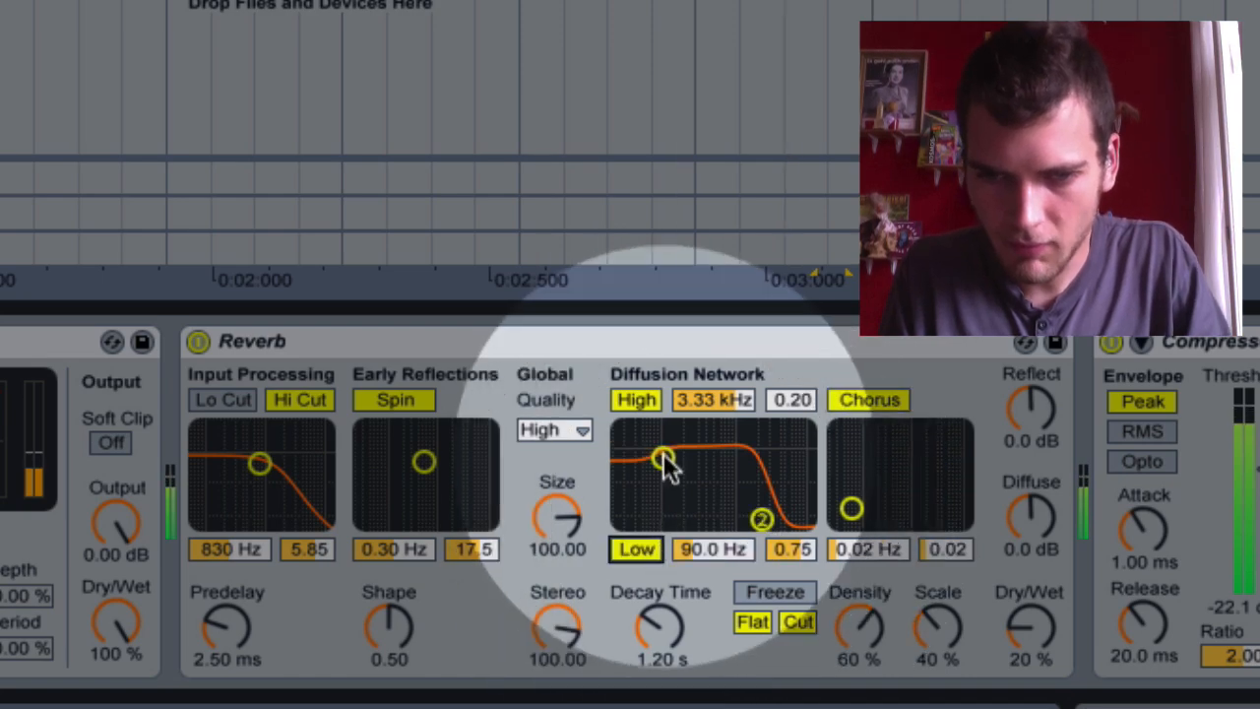
# Drag the Reverb diffusion Low filter point right to about 162 Hz.
pyautogui.moveTo(656, 457); pyautogui.dragTo(679, 515)
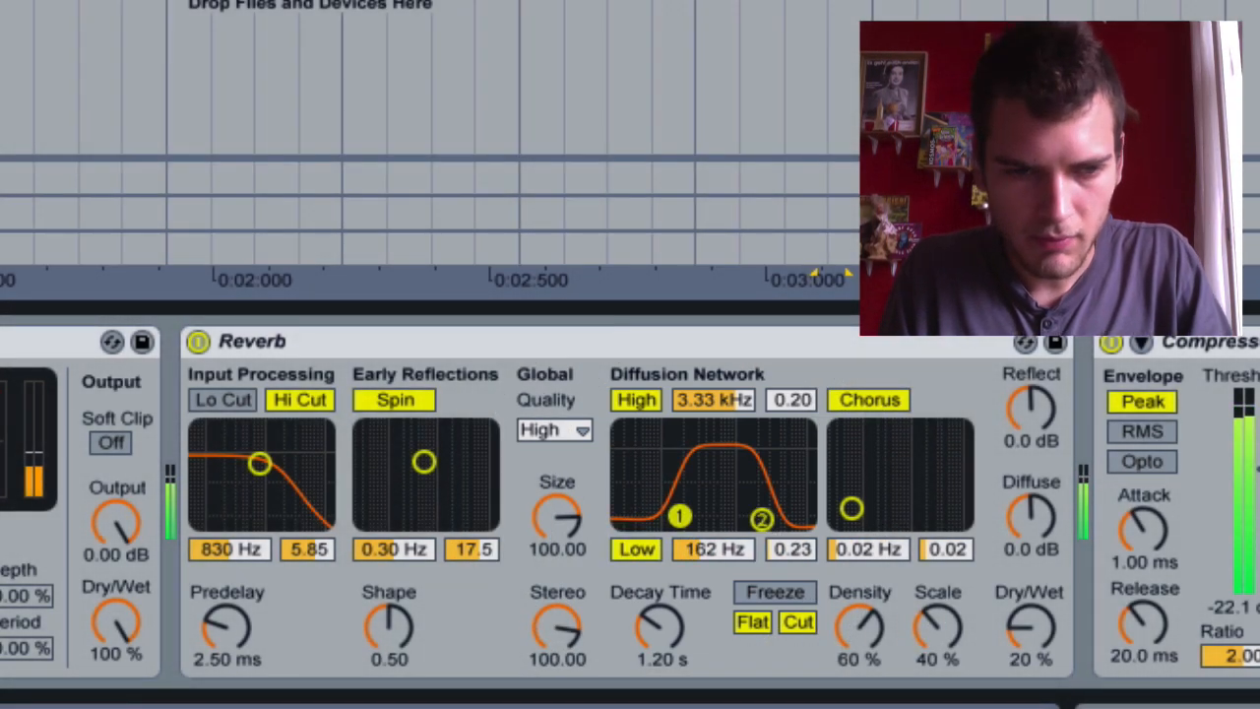